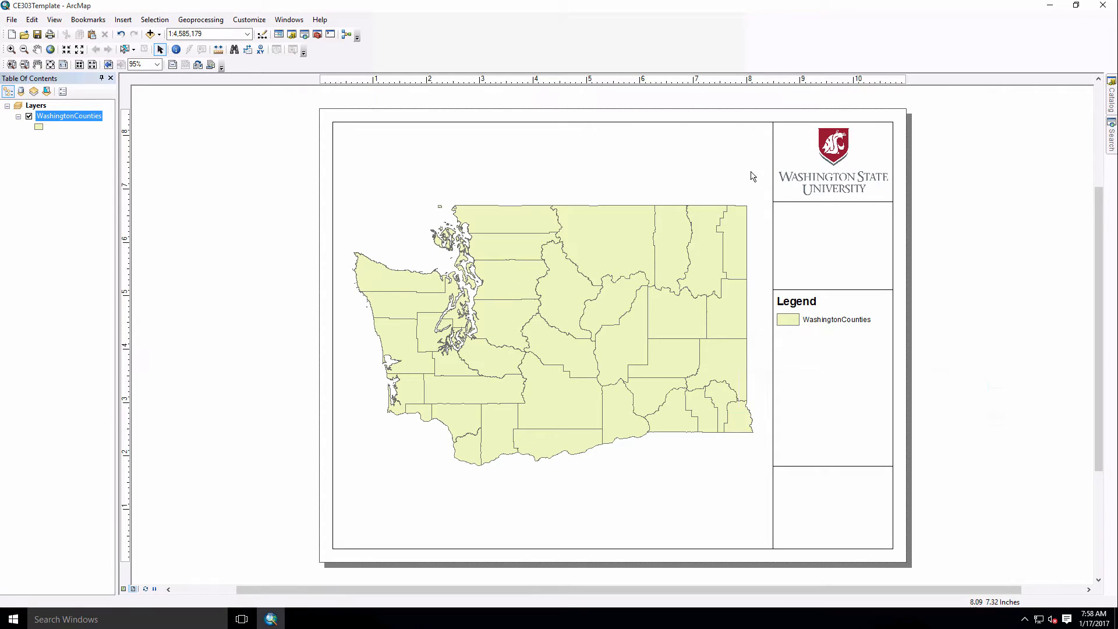
mouse_move(857, 361)
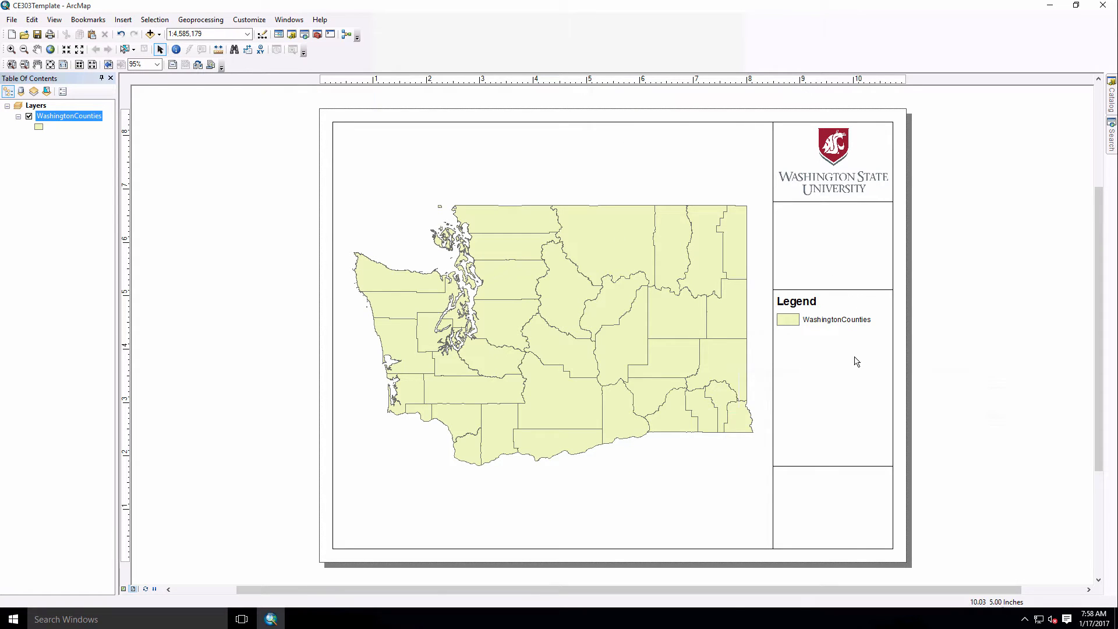
mouse_move(805, 234)
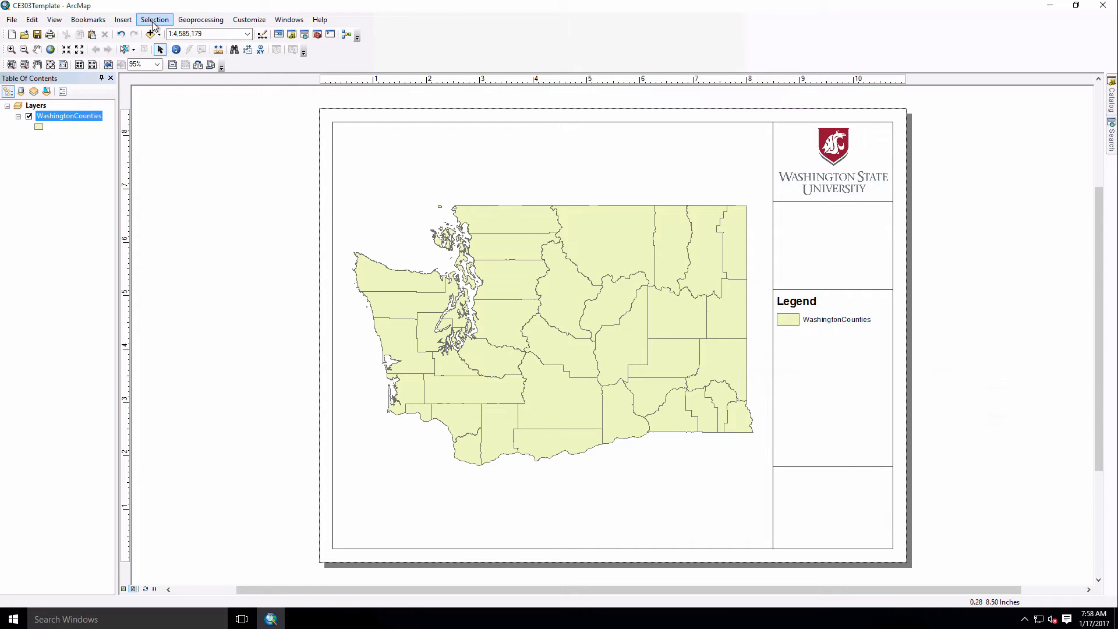
mouse_move(123, 19)
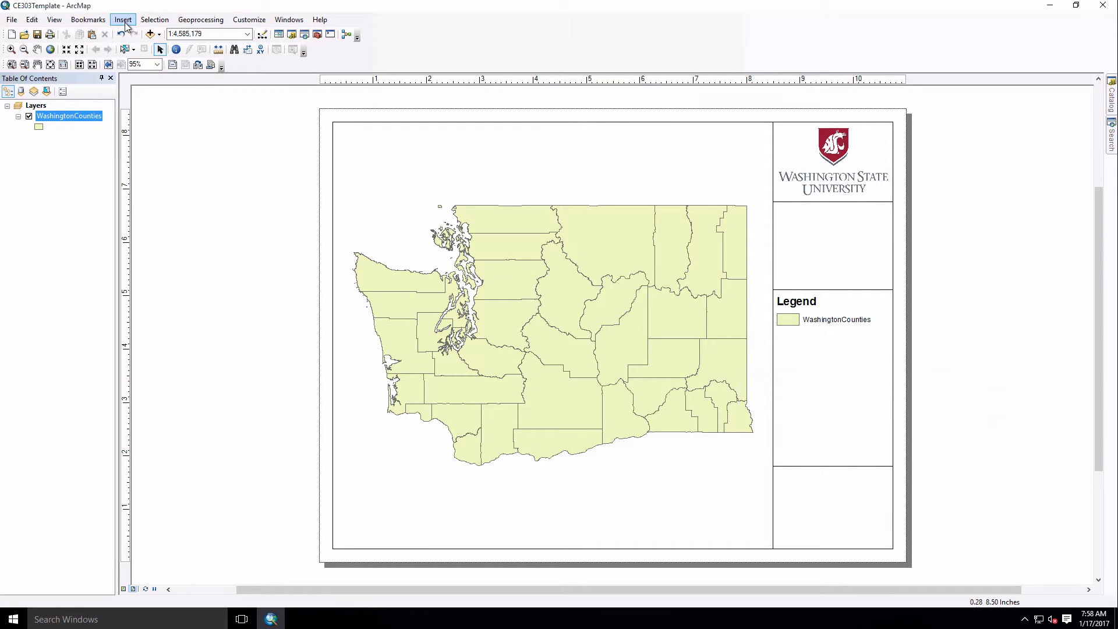
Insert dynamic Current Date text and place it in the title block's bottom box
click(122, 19)
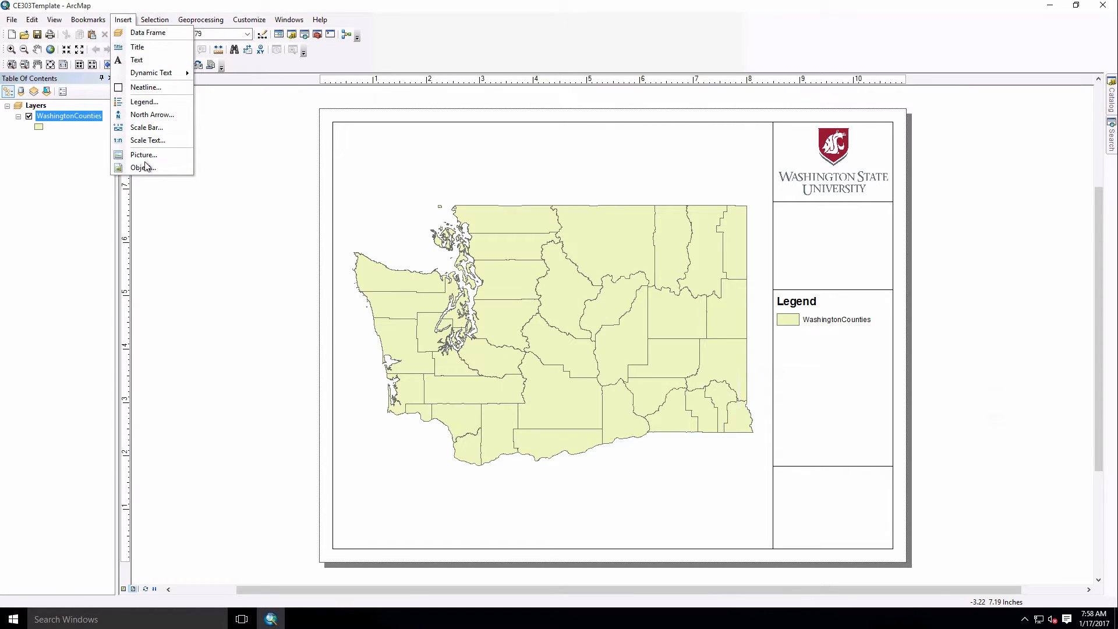
mouse_move(143, 155)
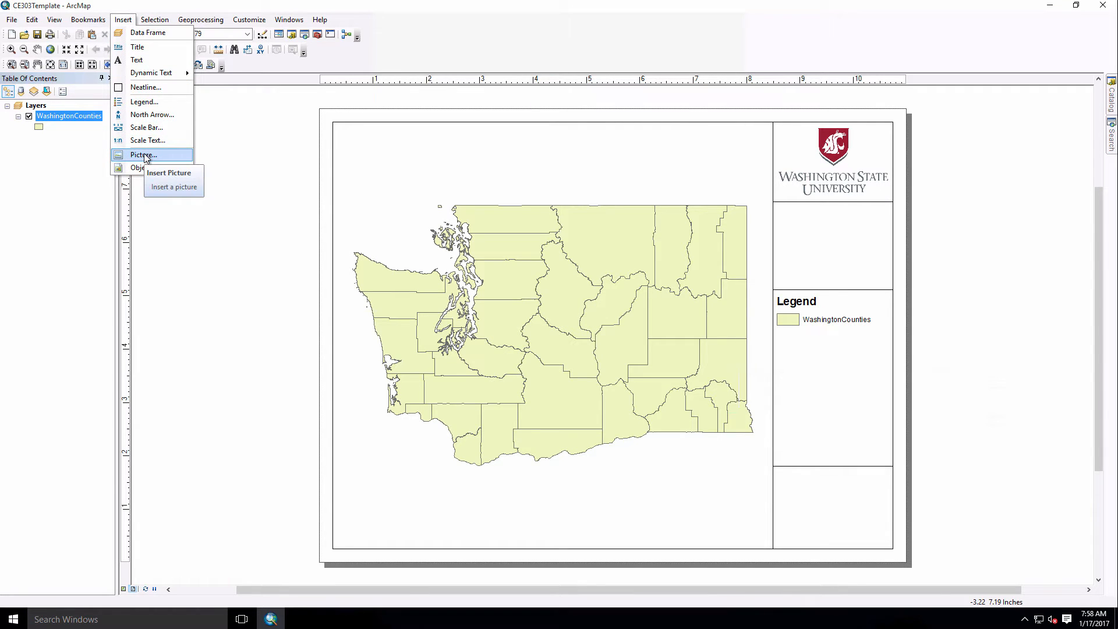
mouse_move(147, 150)
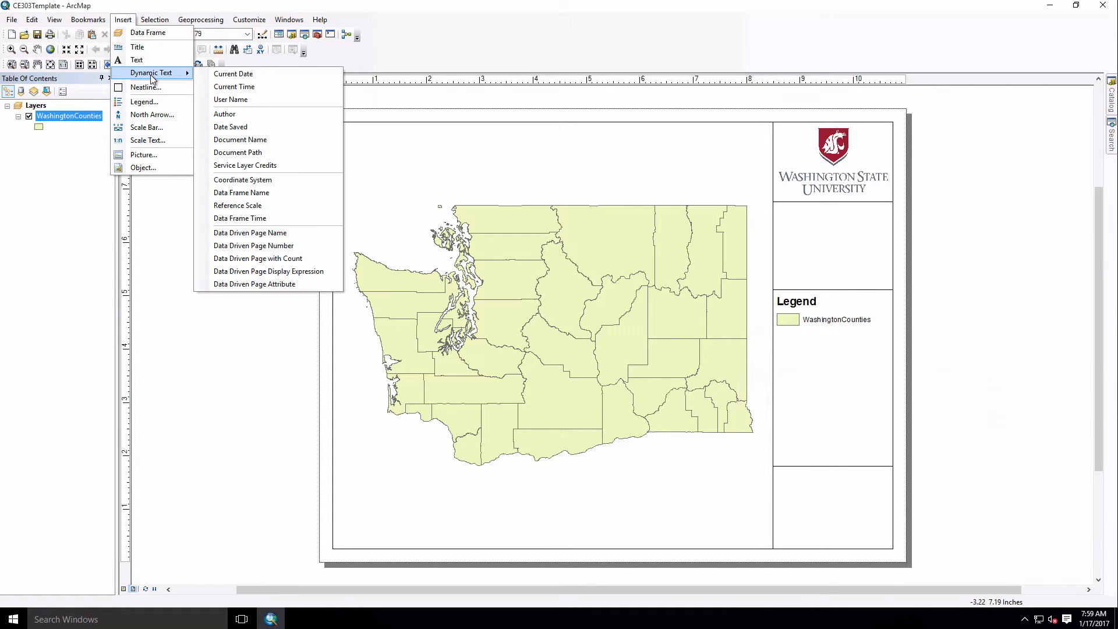
mouse_move(233, 74)
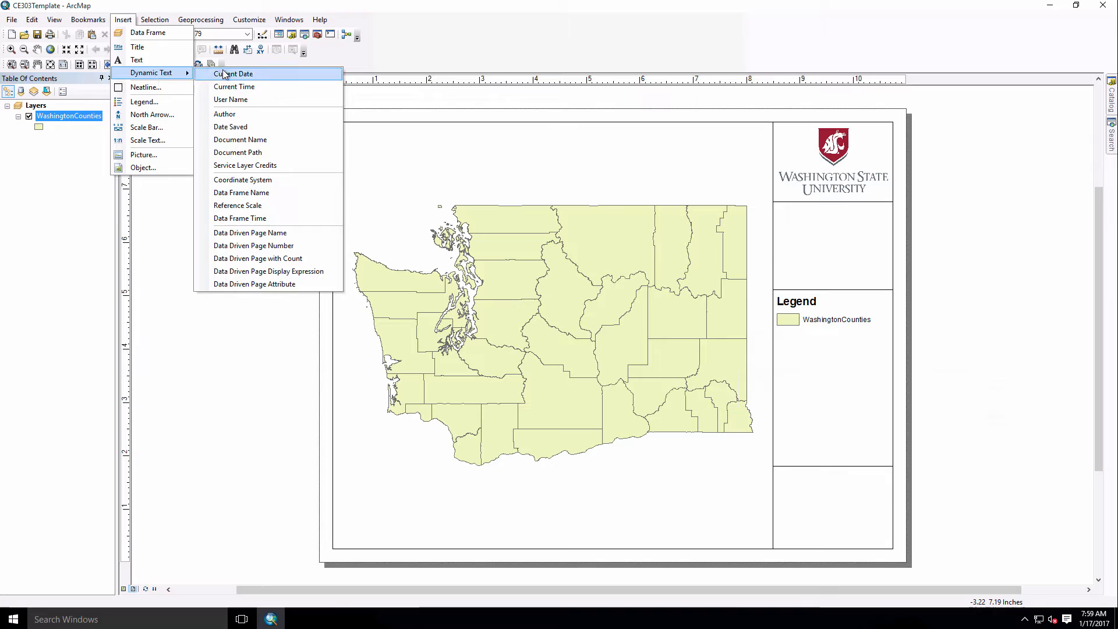
click(234, 73)
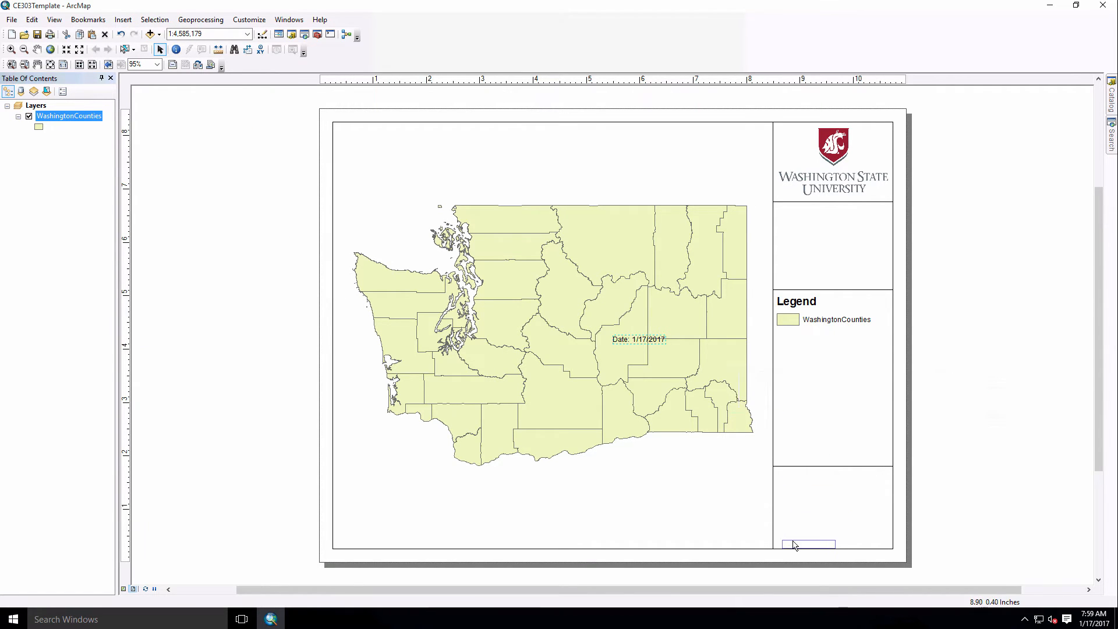
drag(639, 339, 804, 539)
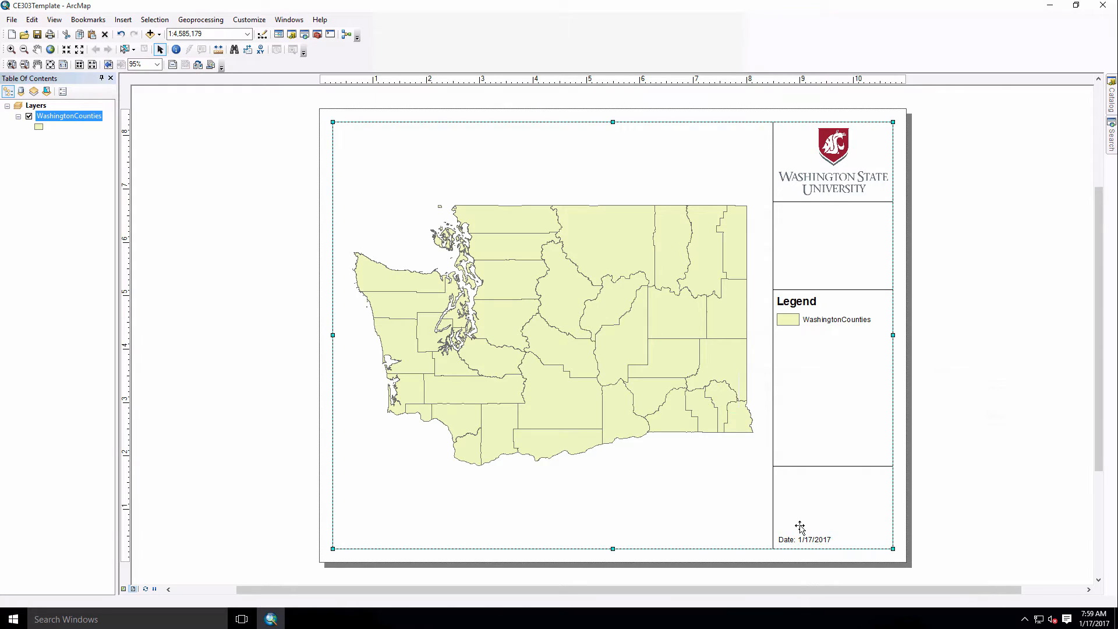
click(768, 558)
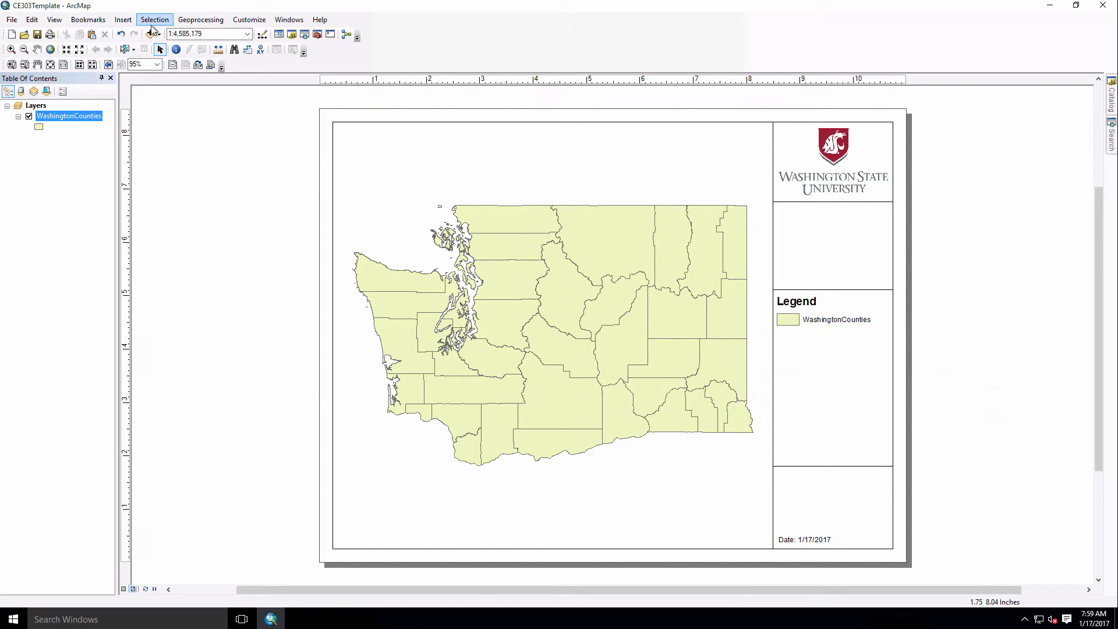
Insert dynamic Coordinate System text and drag it below the WashingtonCounties legend
click(122, 19)
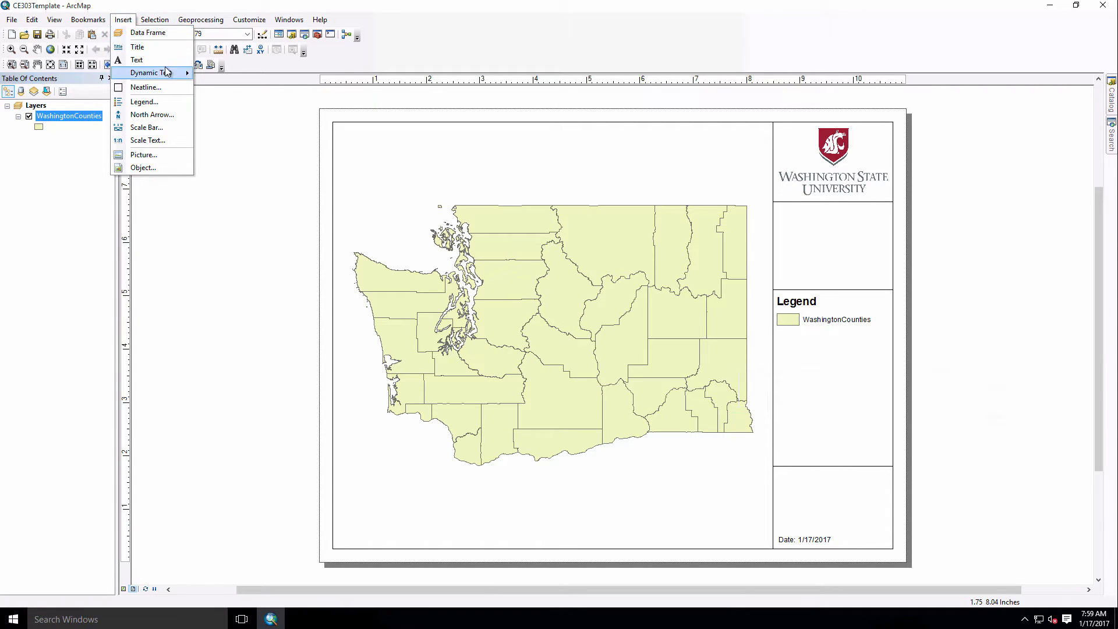
click(271, 184)
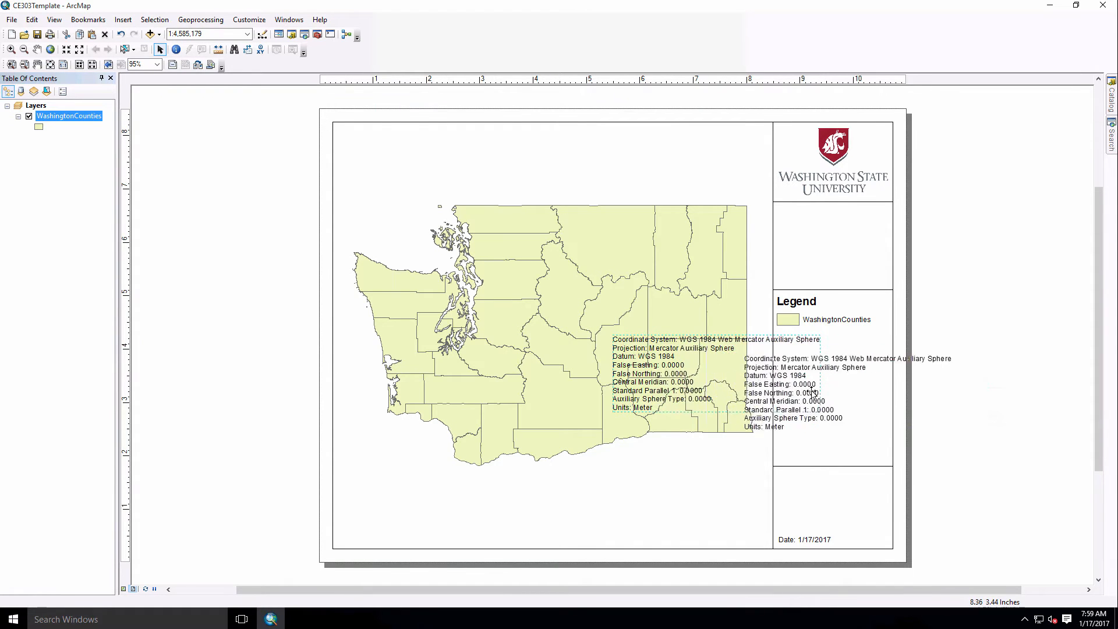
drag(806, 388, 831, 417)
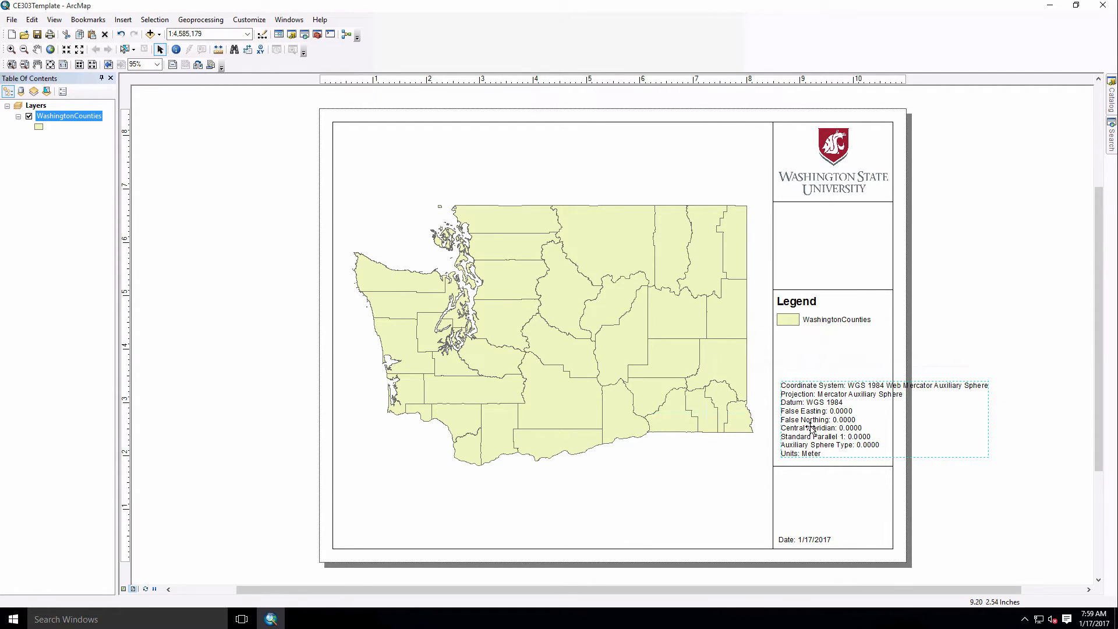
Delete the parameter lines, keeping coordinate system, projection, datum and units, and apply
right_click(812, 428)
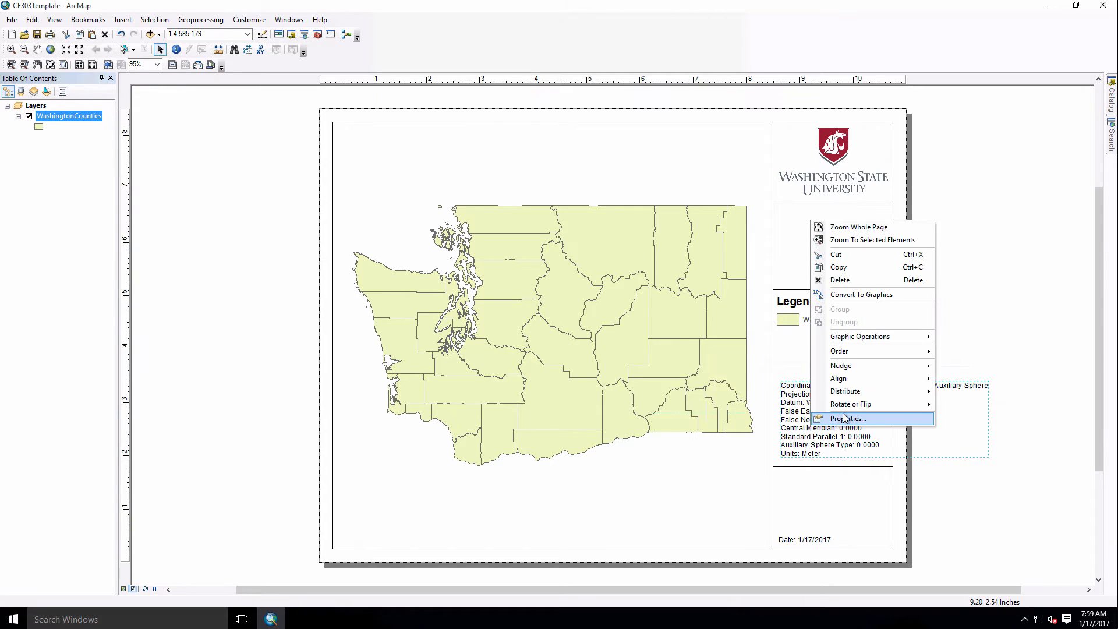
click(849, 419)
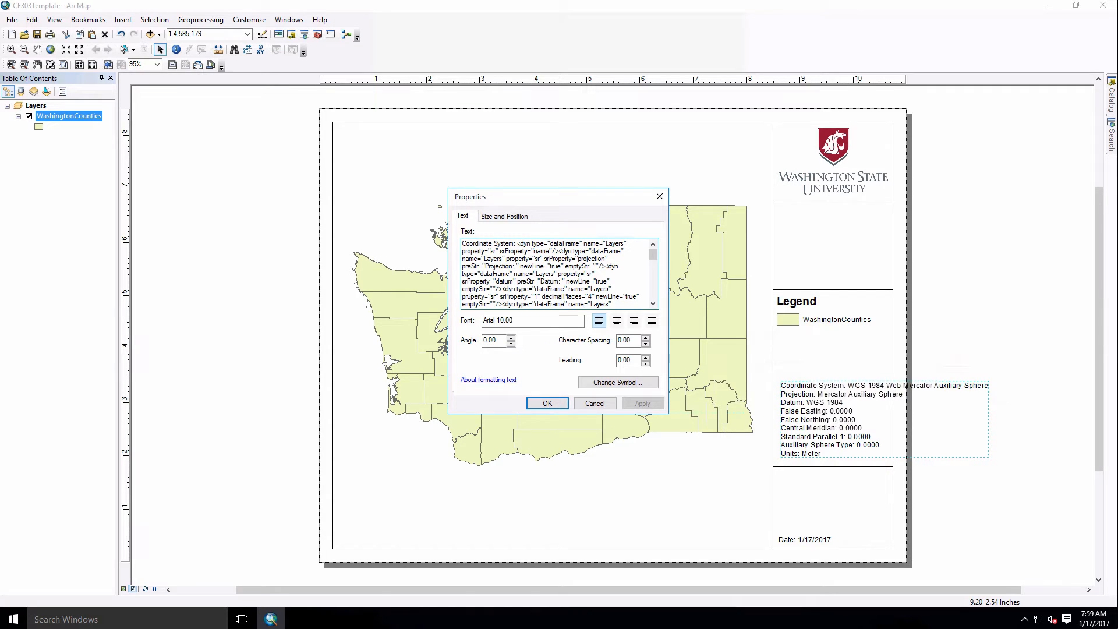
scroll(down, 3)
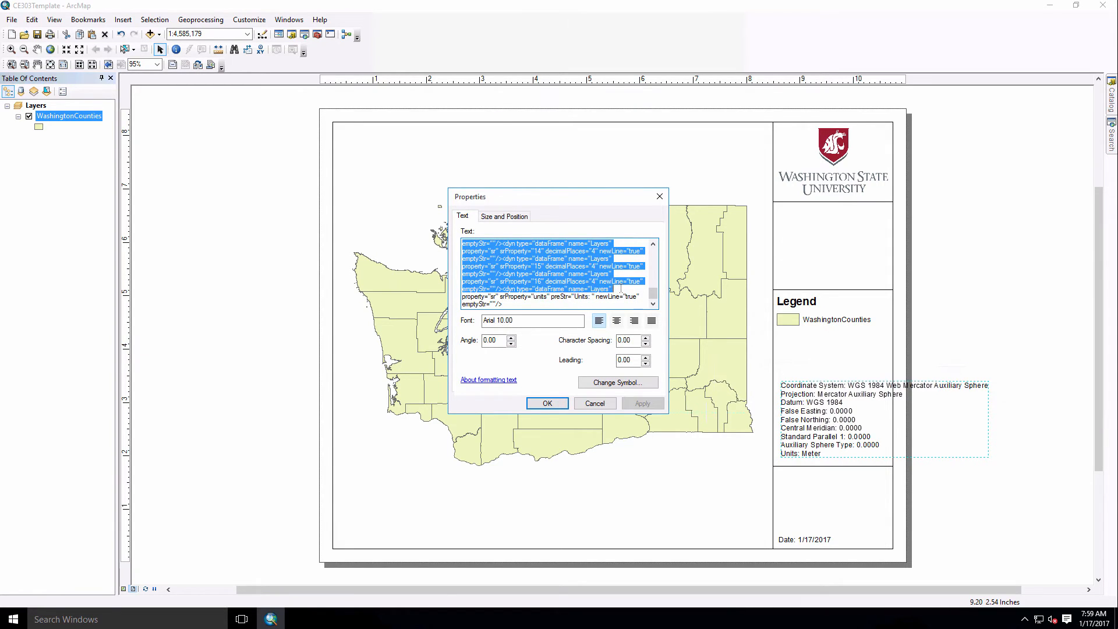
click(643, 403)
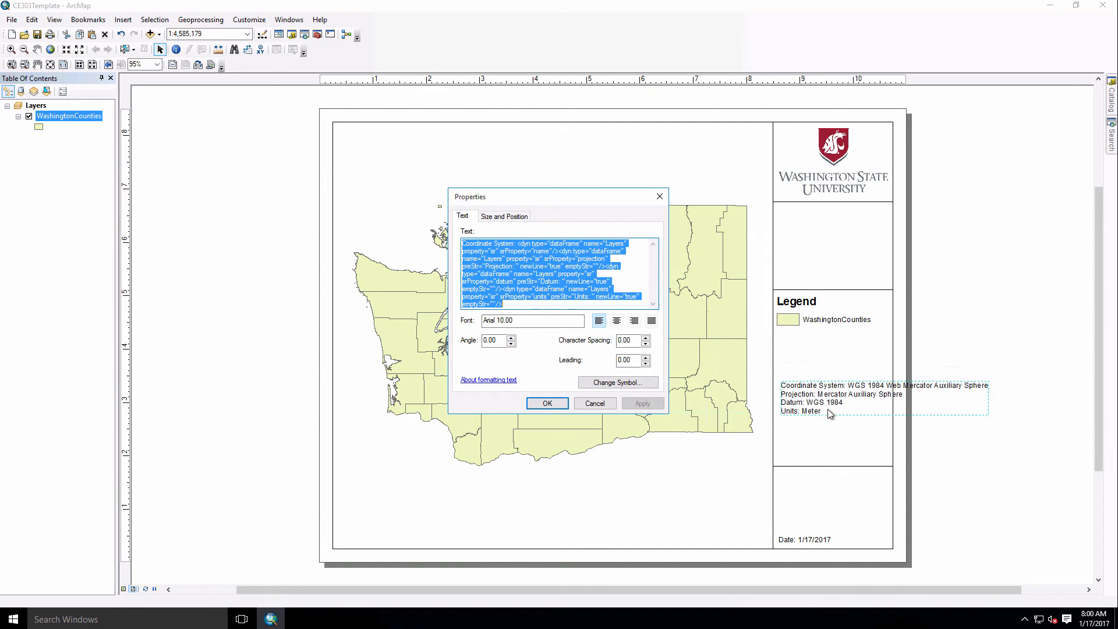
mouse_move(812, 417)
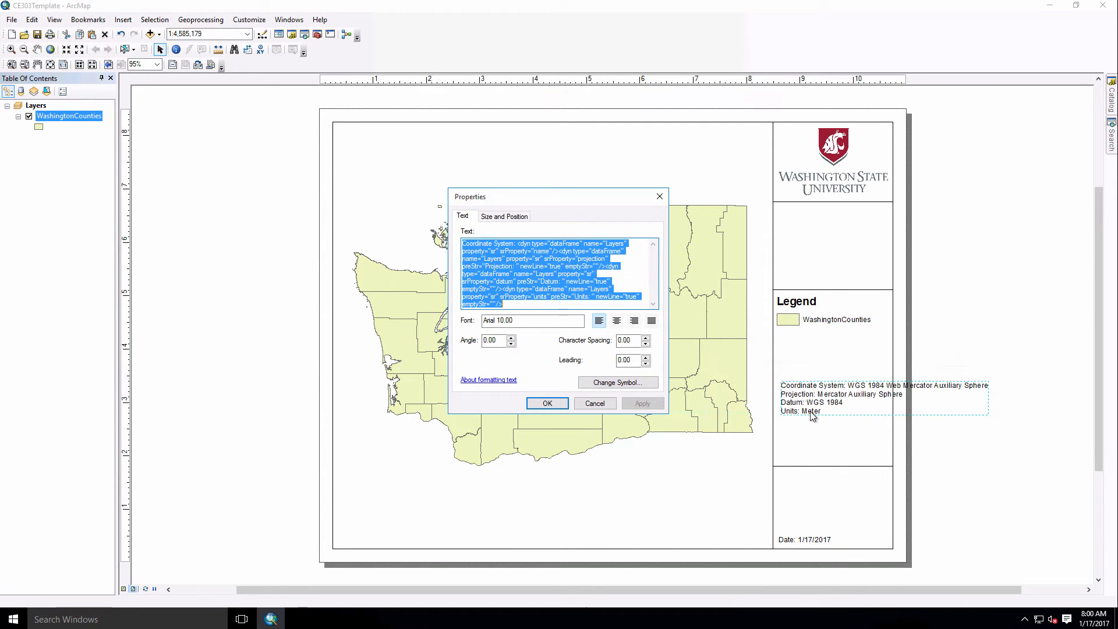
mouse_move(833, 402)
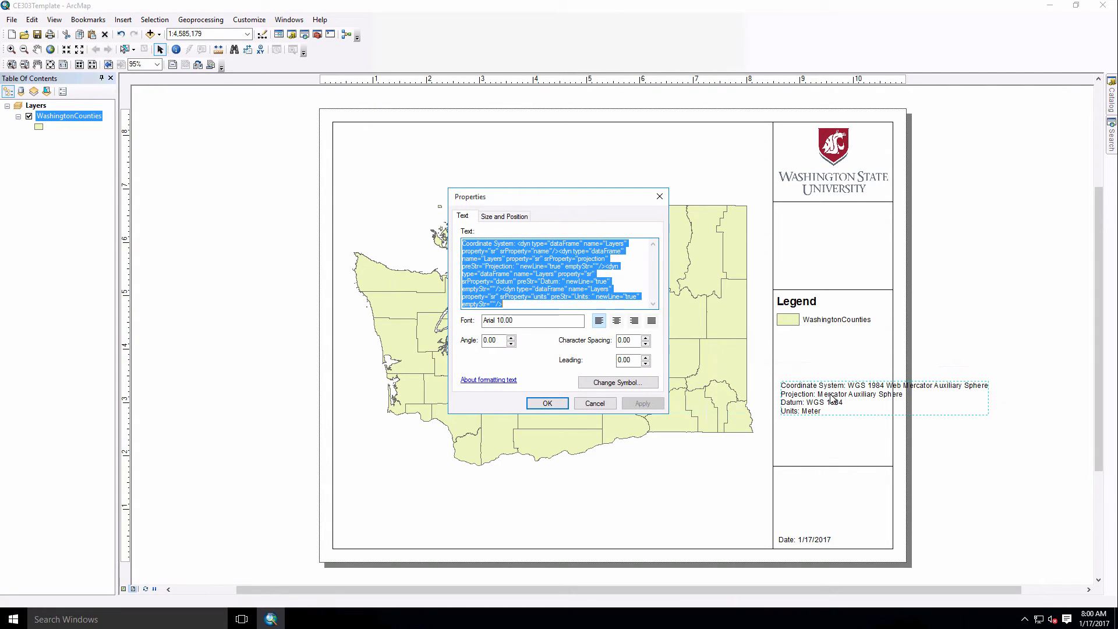
mouse_move(848, 399)
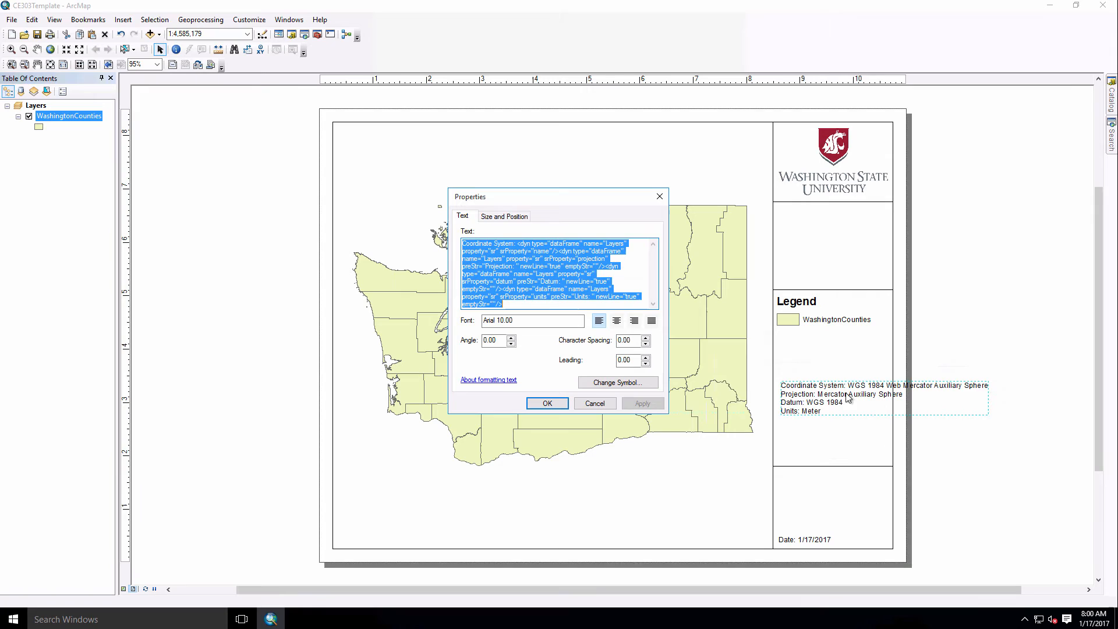
mouse_move(990, 391)
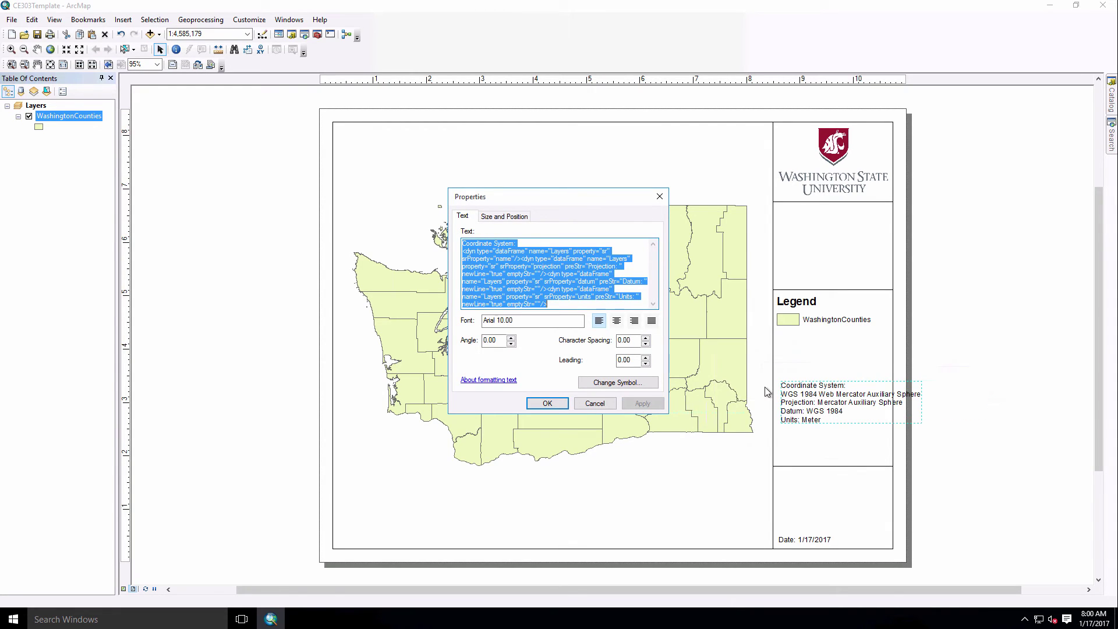
mouse_move(547, 319)
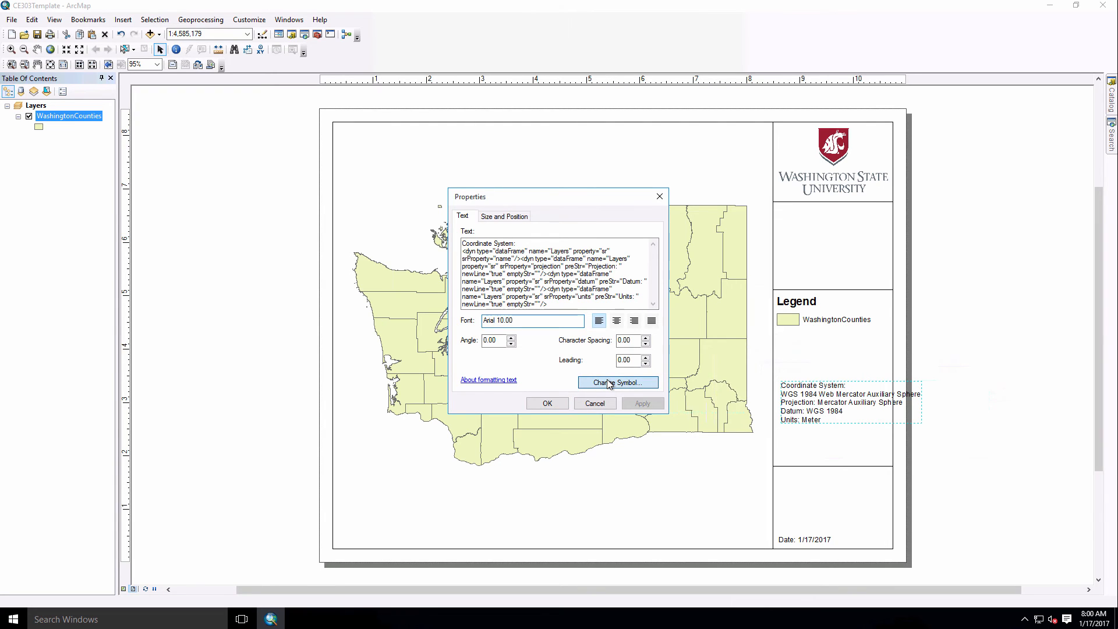
Set the coordinate system text symbol to size 8 and confirm the properties
click(618, 382)
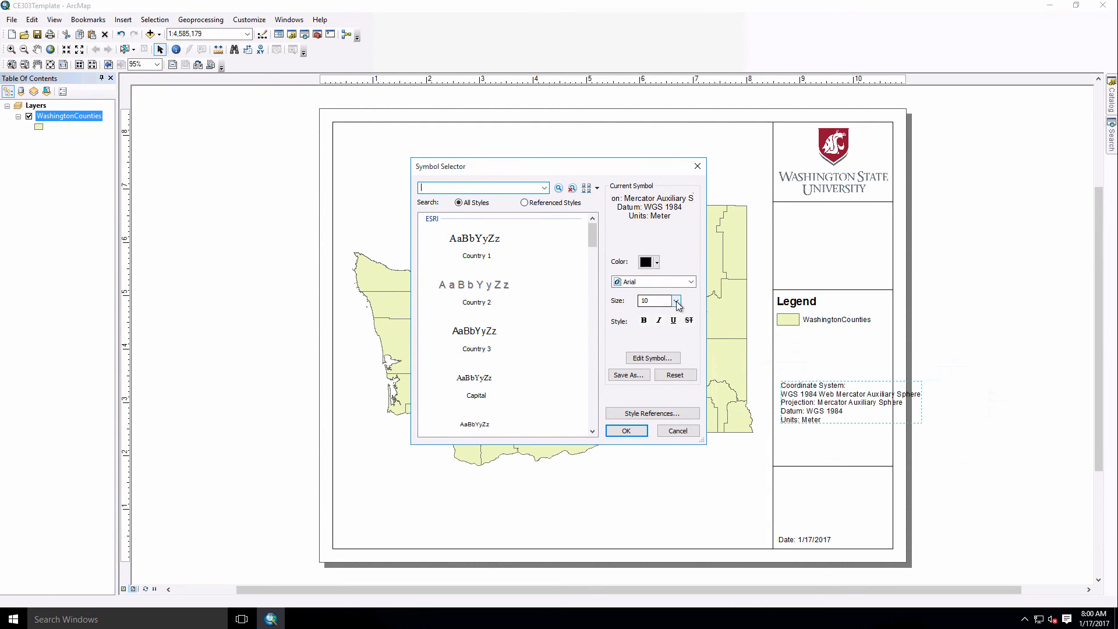
click(677, 301)
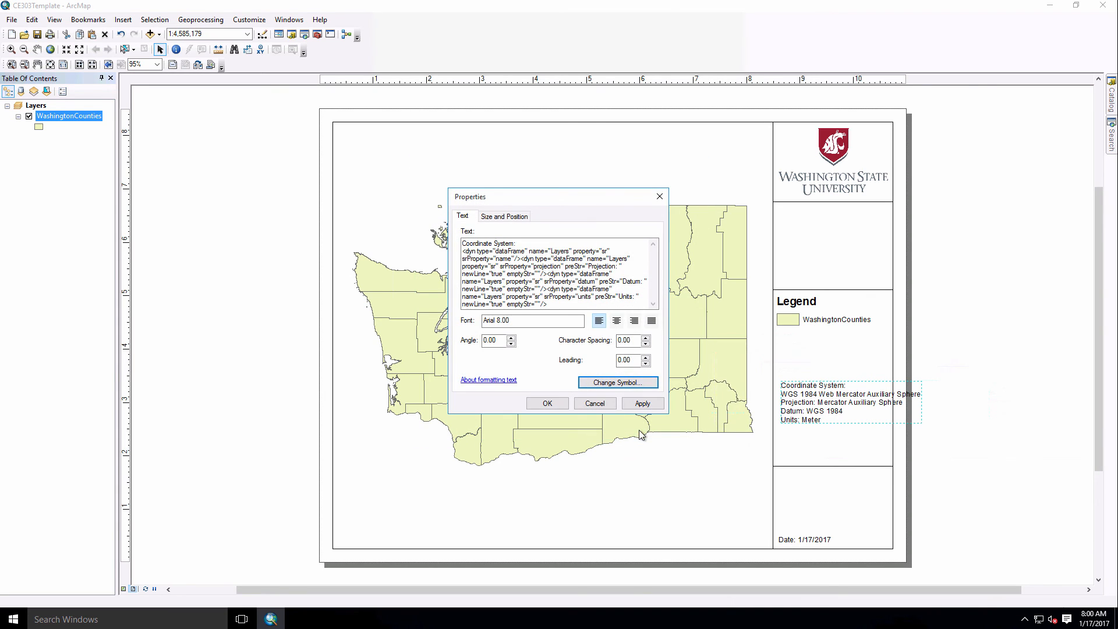
click(547, 403)
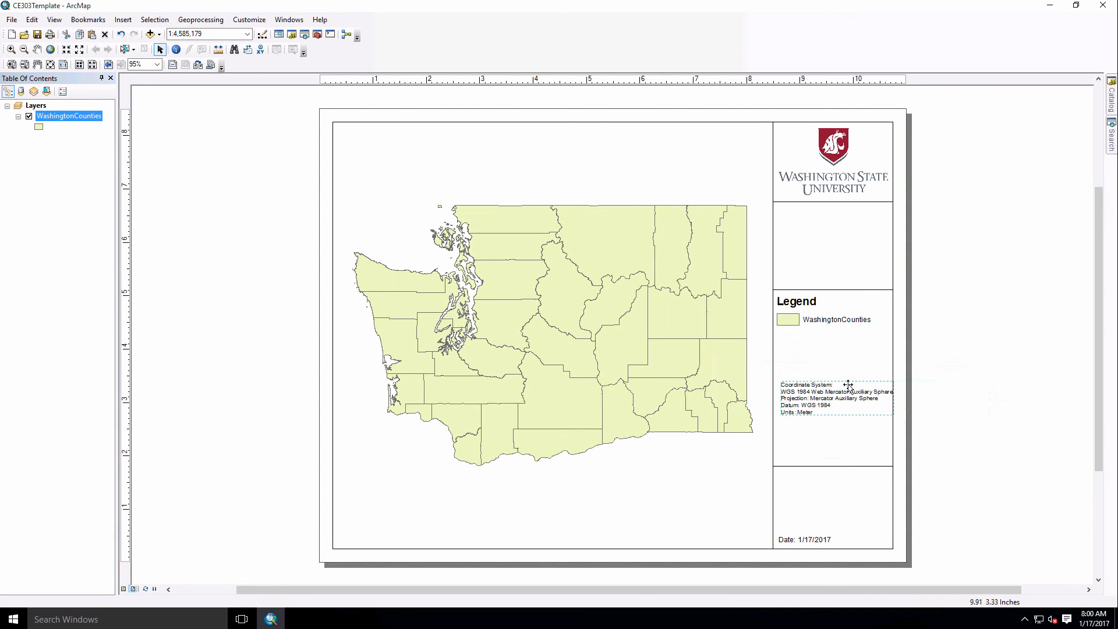